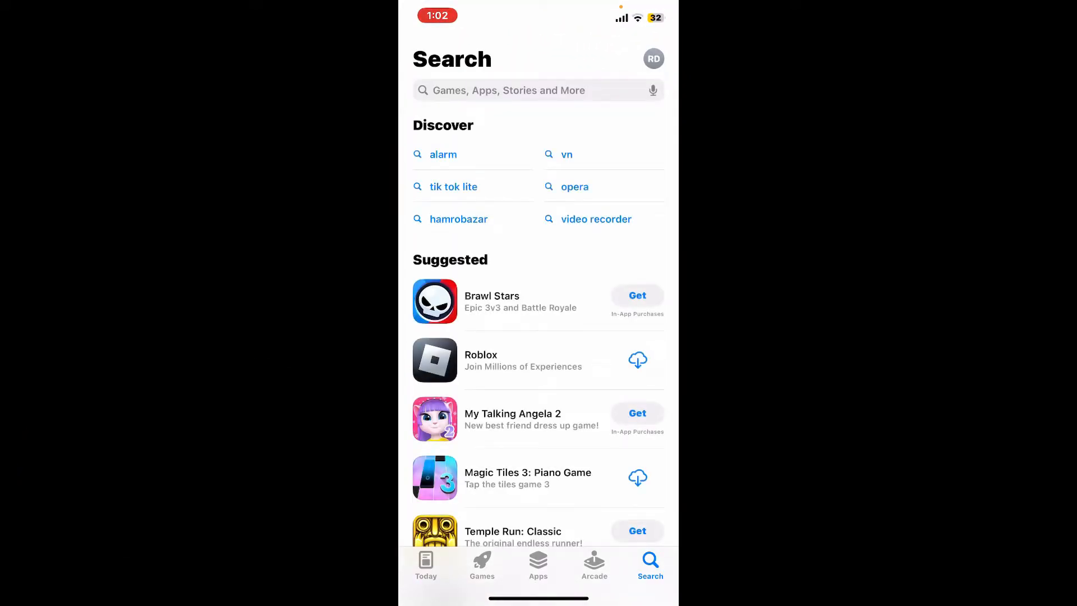
Find Canva: Design, Photo & Video in the App Store and install it
click(538, 90)
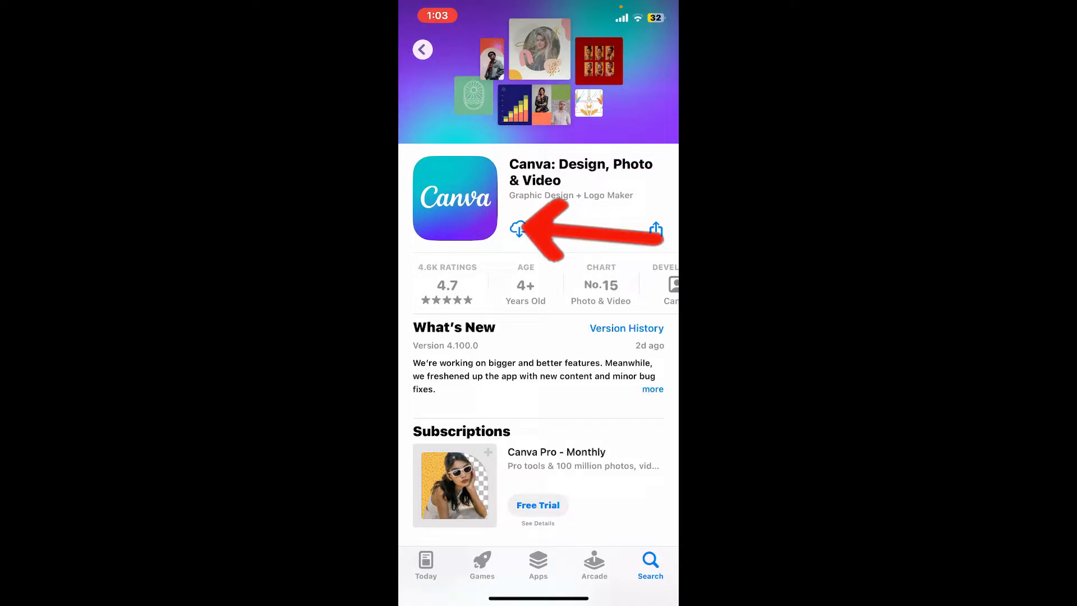
click(518, 229)
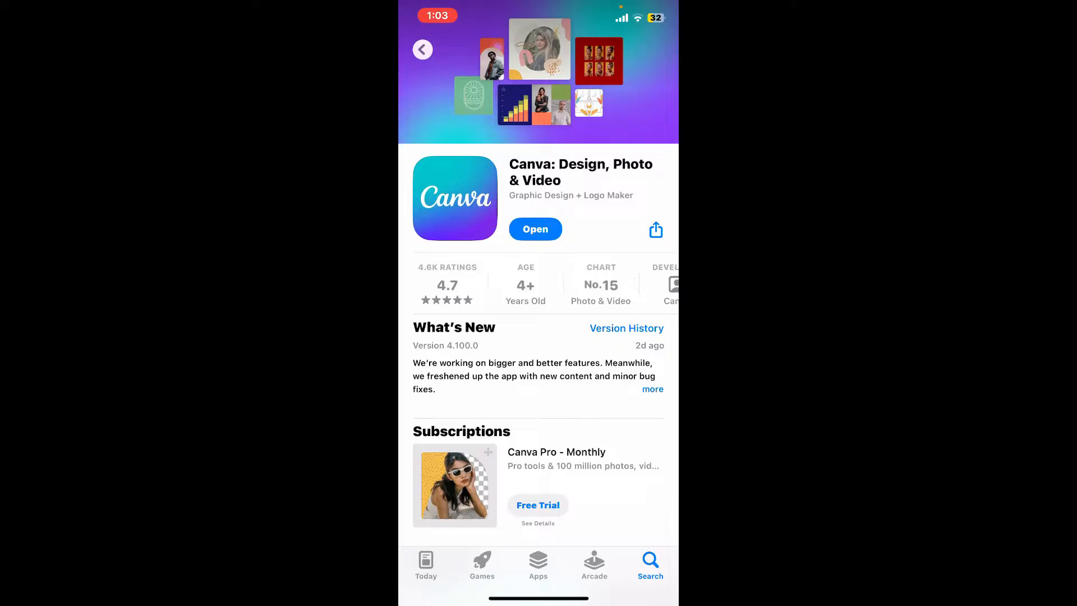
Launch the installed Canva app from its App Store page
click(535, 229)
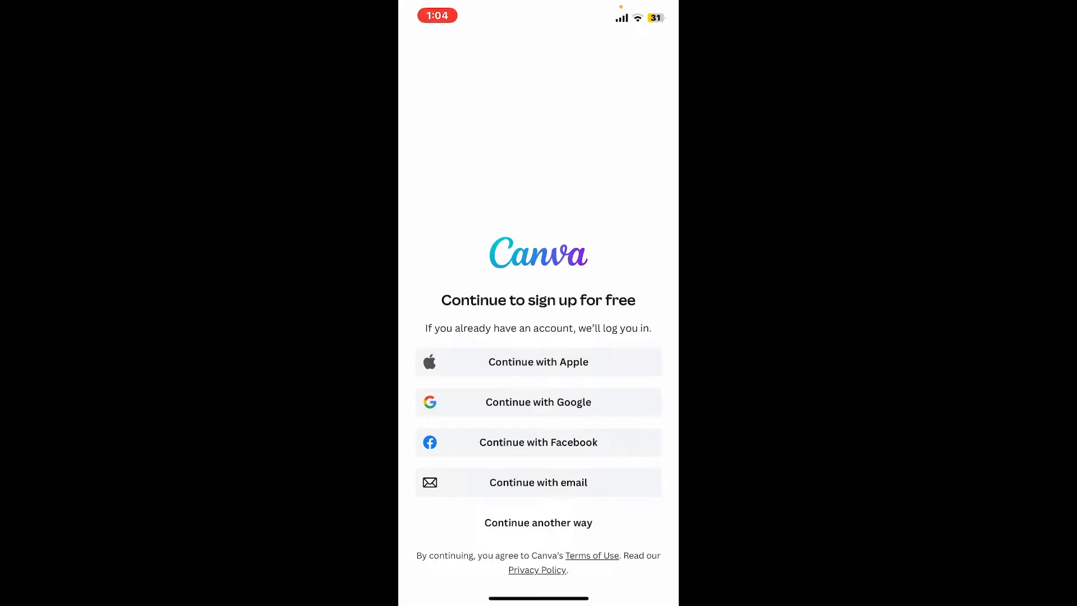
Continue with Google, allow canva.com sign-in and pick the existing Google account
click(537, 521)
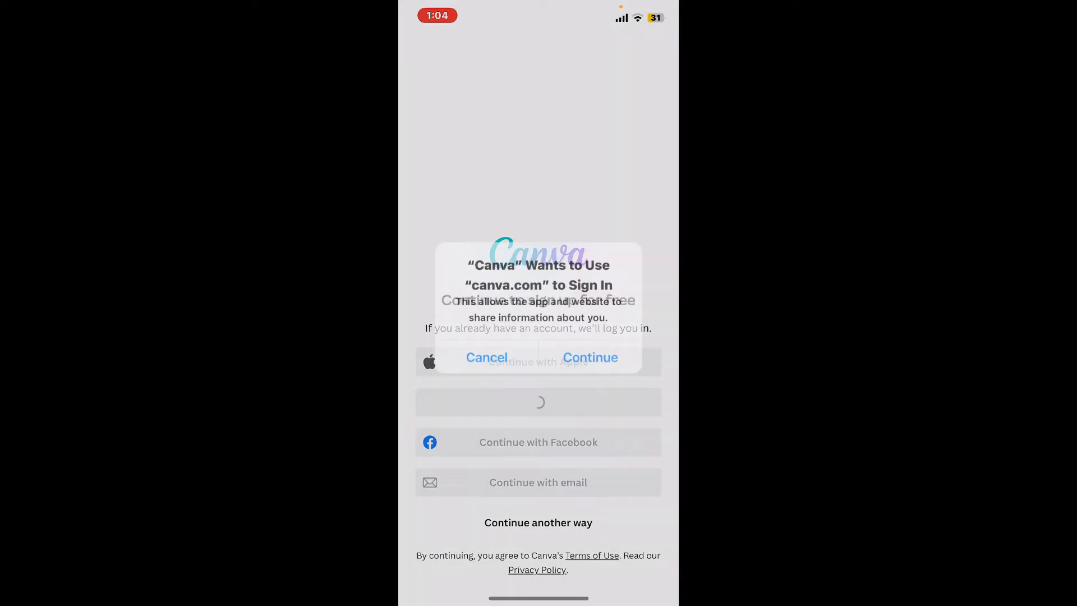
click(589, 357)
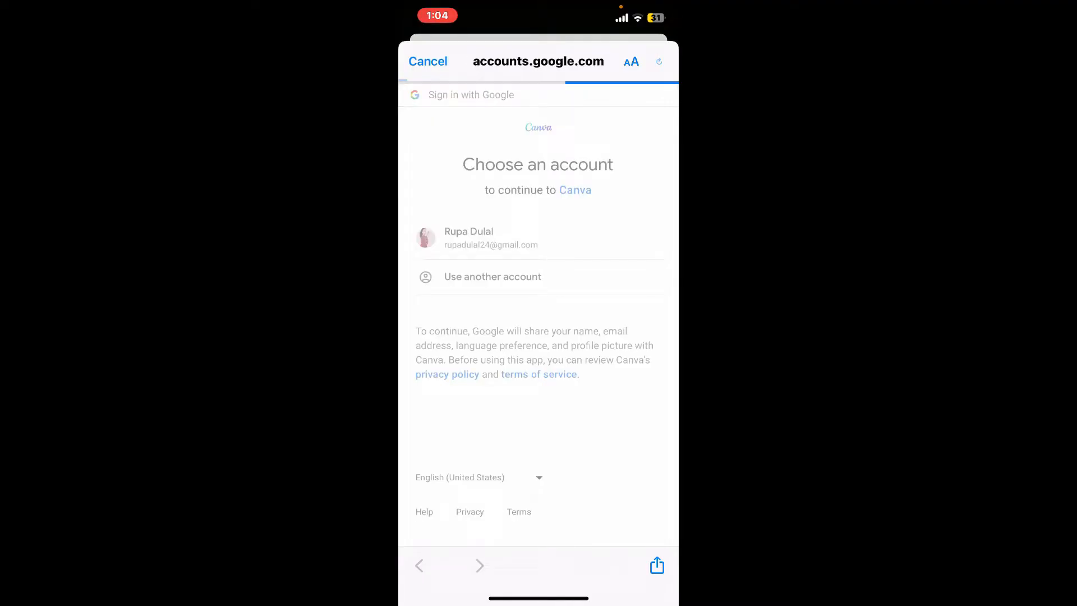
click(468, 236)
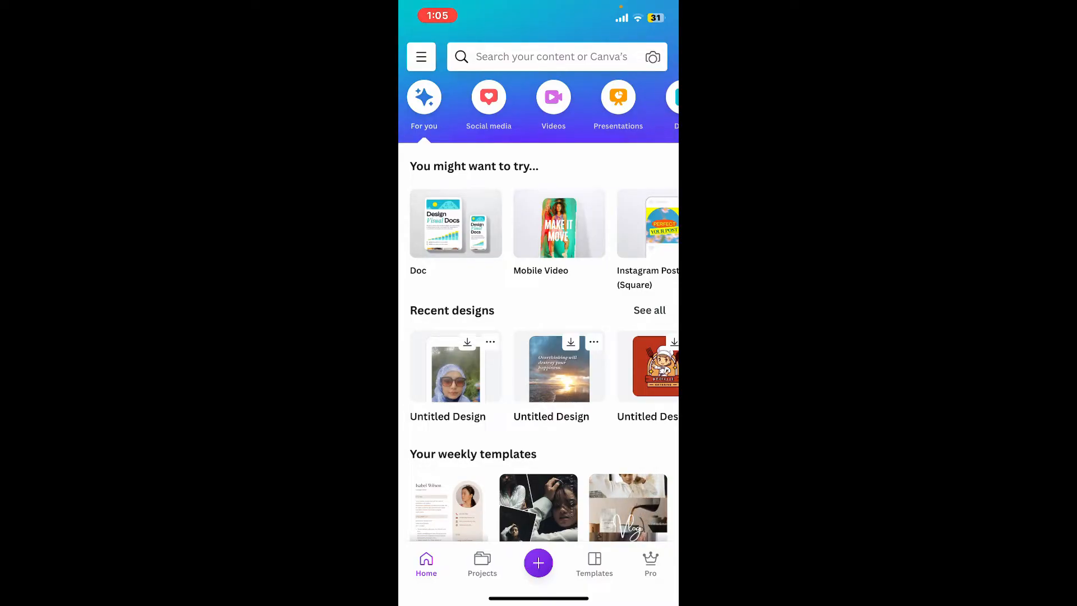
Leave the home screen for Canva's Templates section
scroll(down, 3)
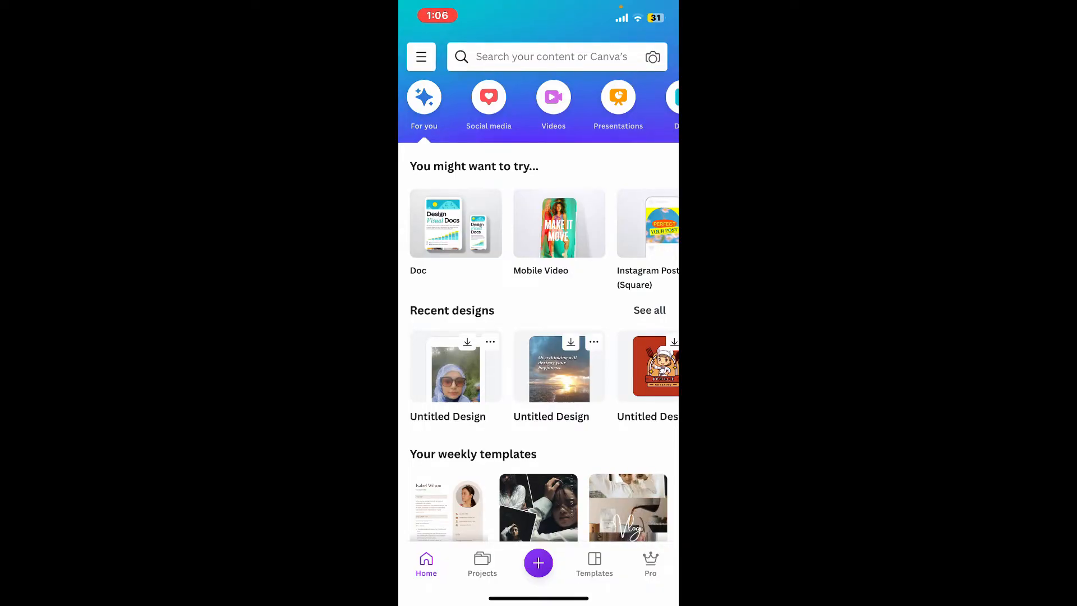
click(594, 563)
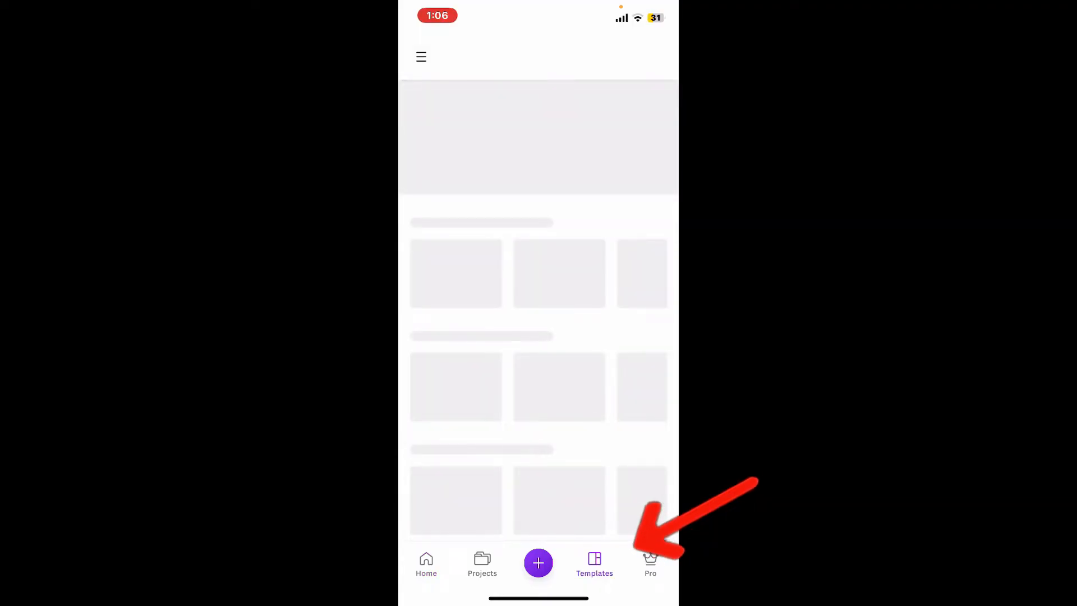
Scroll to Instagram Posts and start editing the Digital Marketing Expert template
click(594, 563)
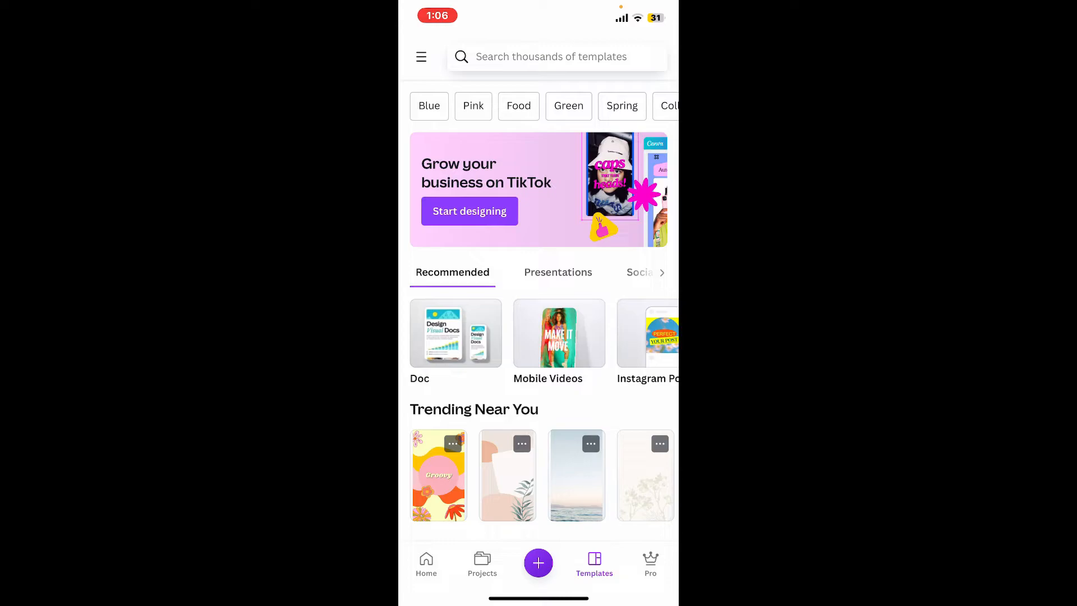
scroll(down, 3)
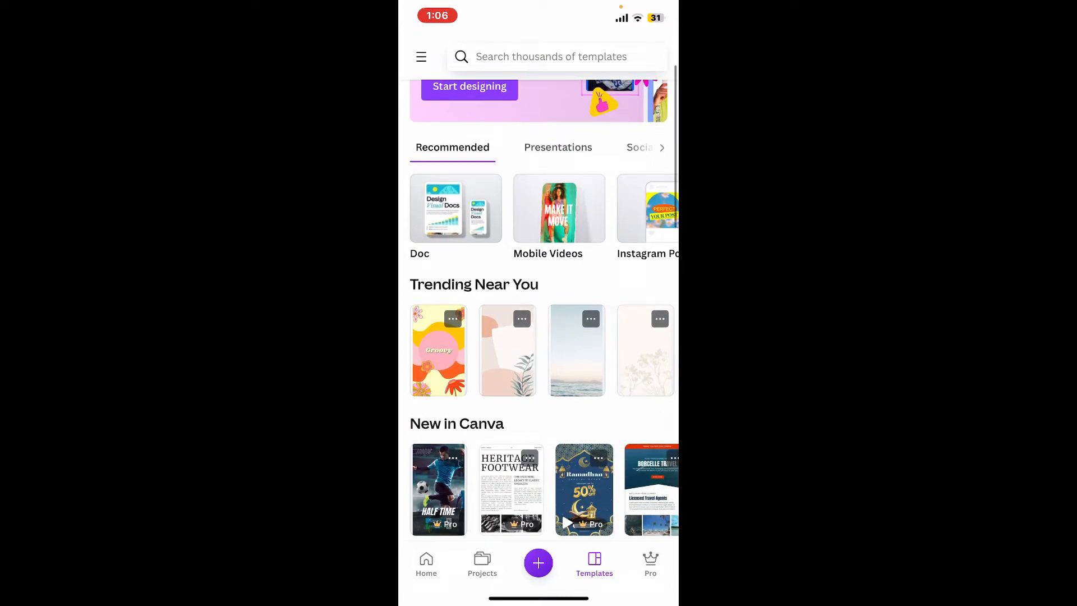
scroll(down, 3)
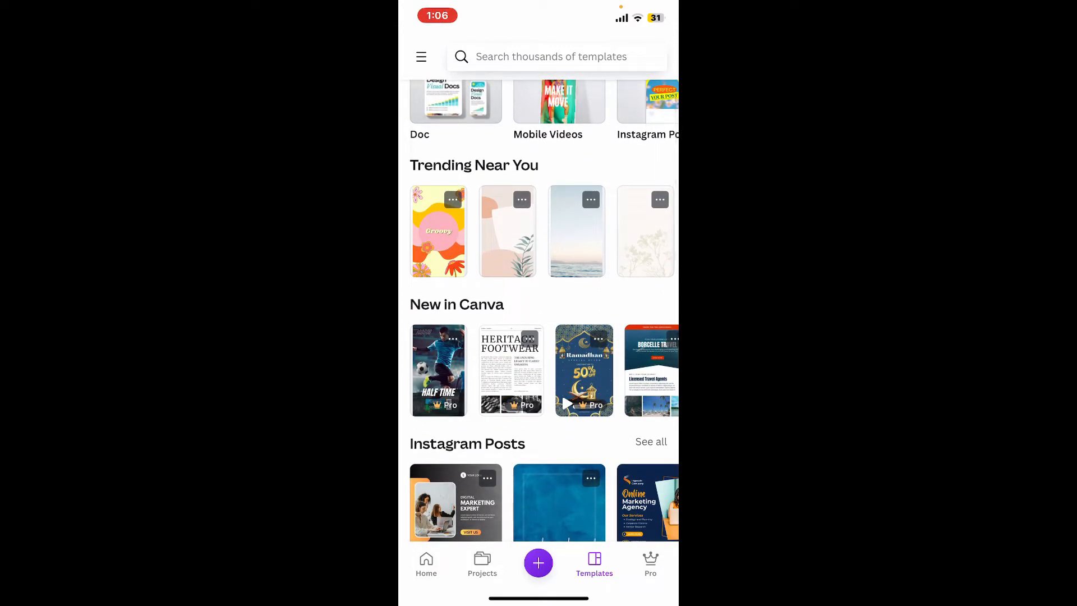
scroll(down, 3)
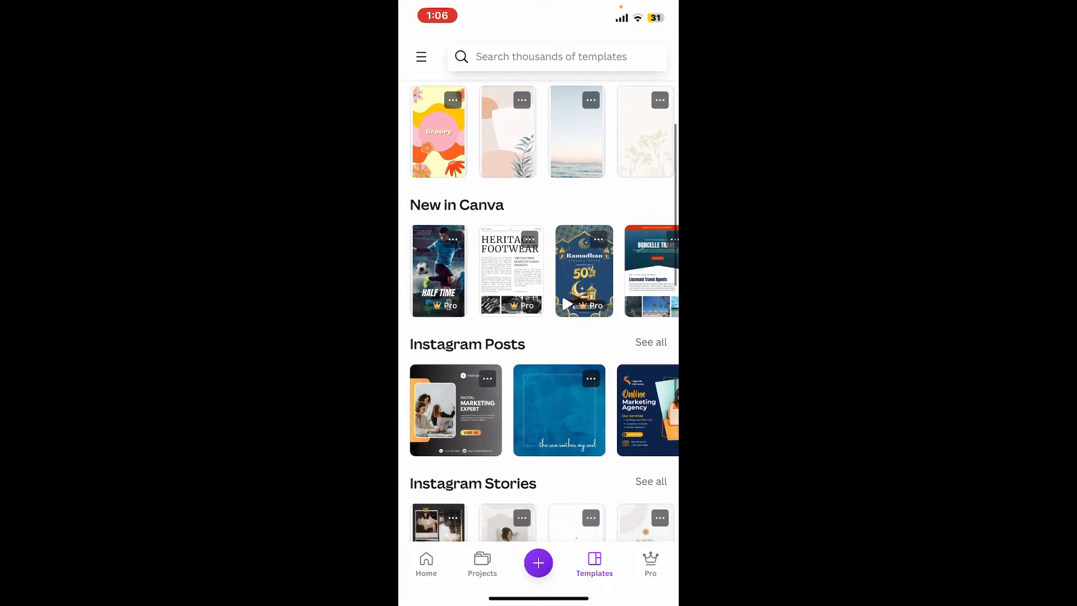
scroll(down, 3)
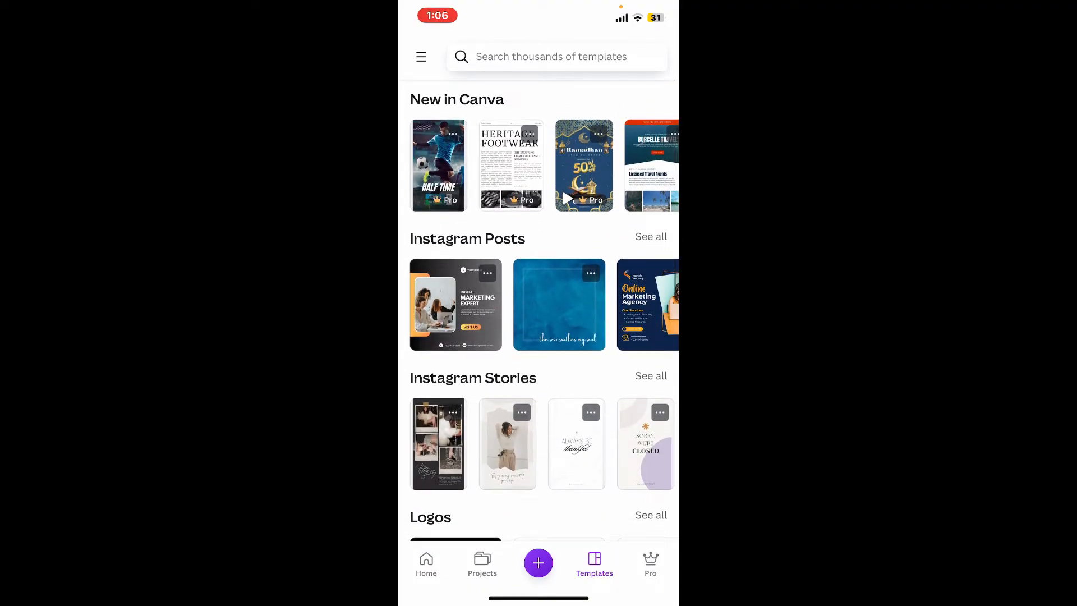
click(455, 304)
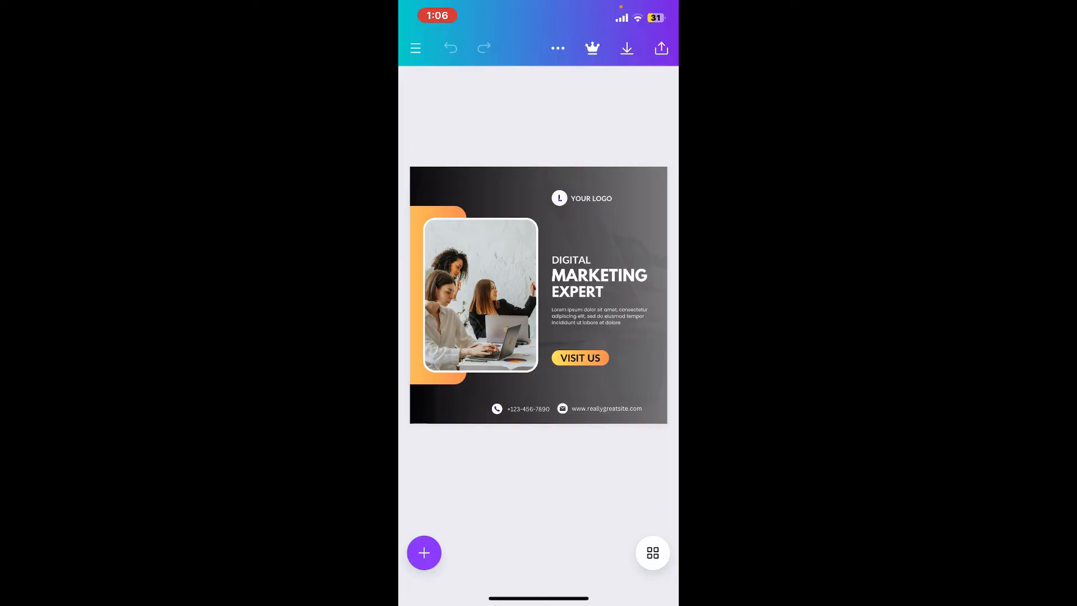
Select the photo and heading, then drag VISIT US from its yellow button onto the photo
click(481, 295)
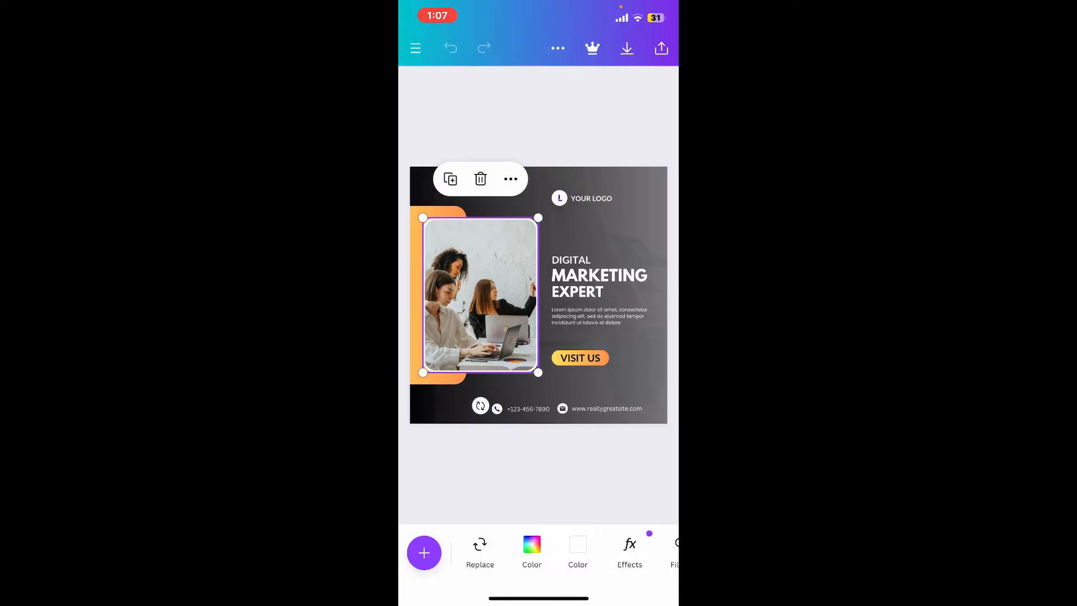
click(599, 274)
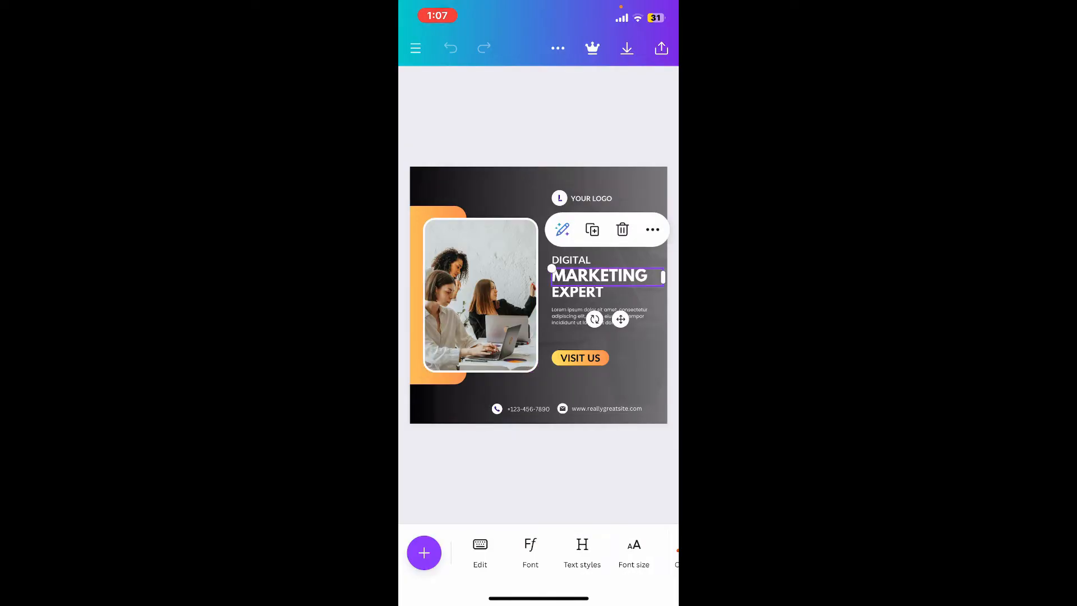
click(580, 358)
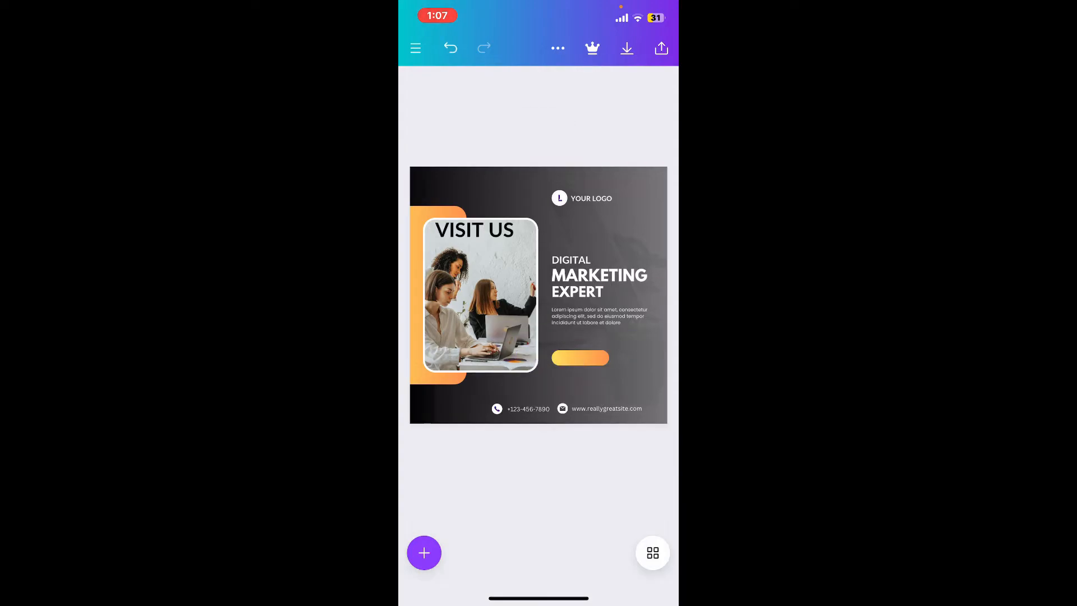
click(599, 276)
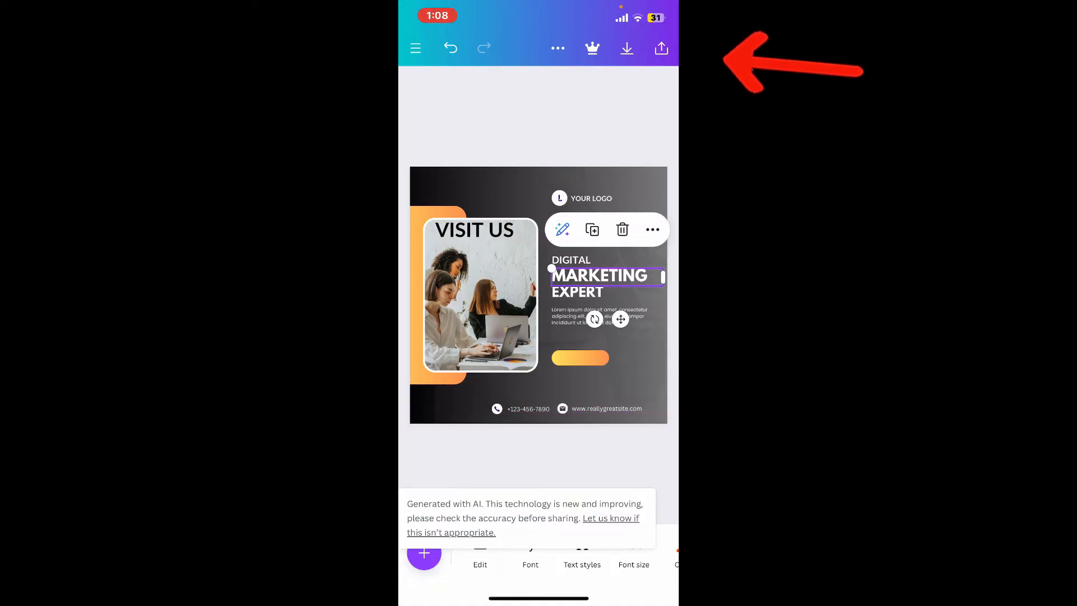
Share the design as a PNG download, then return to the iPhone home screen
click(661, 49)
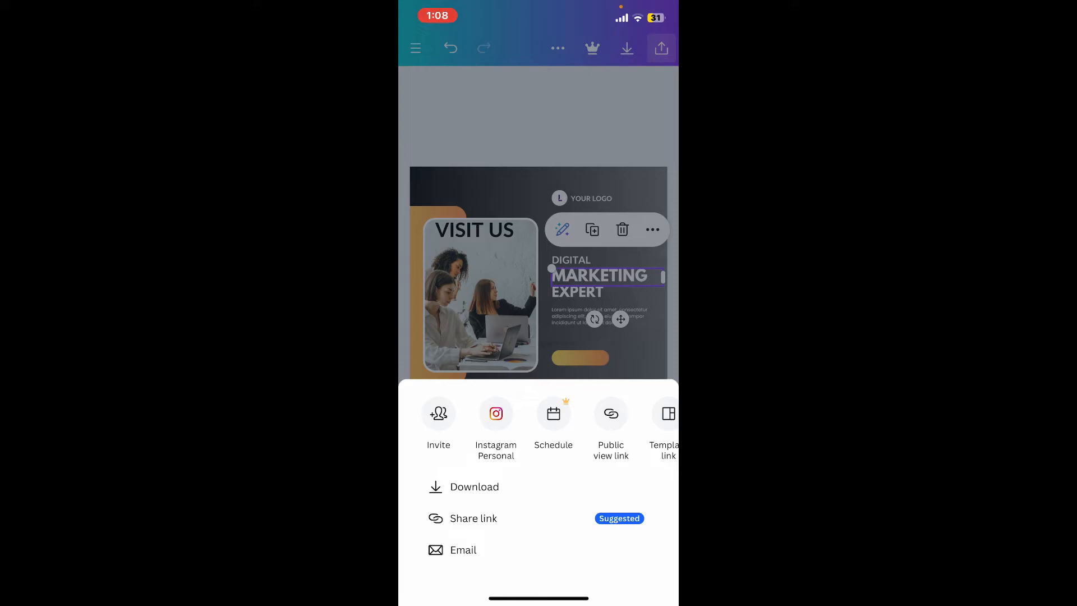
click(474, 485)
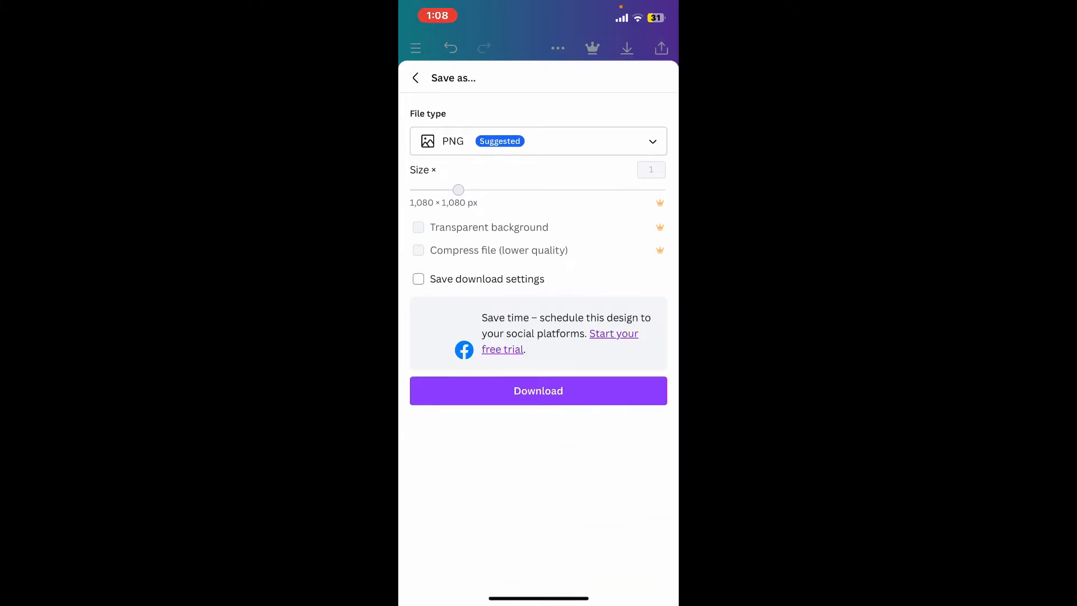
click(538, 141)
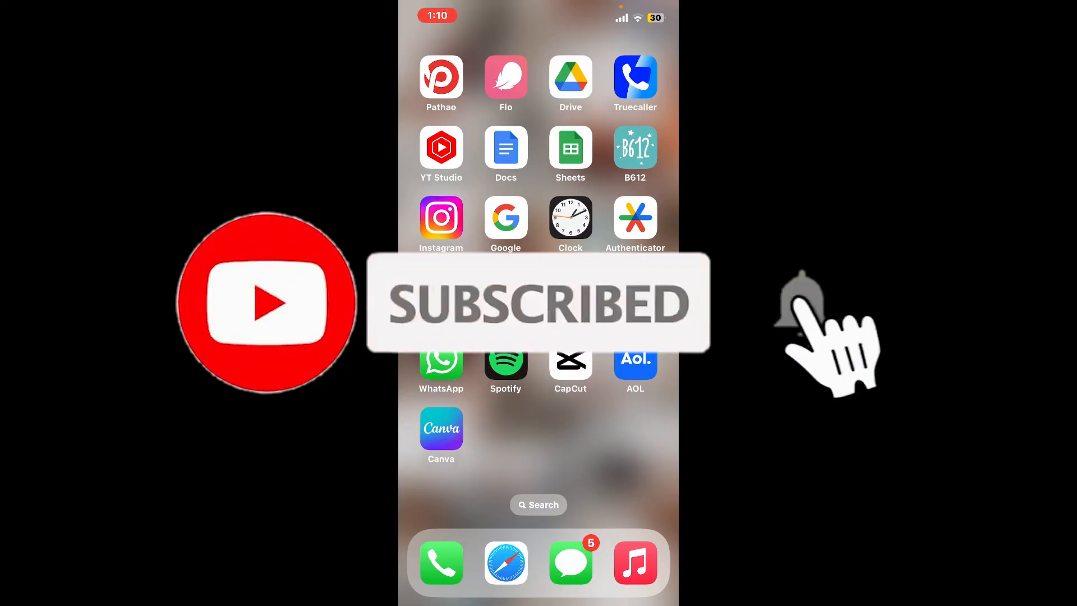
click(799, 304)
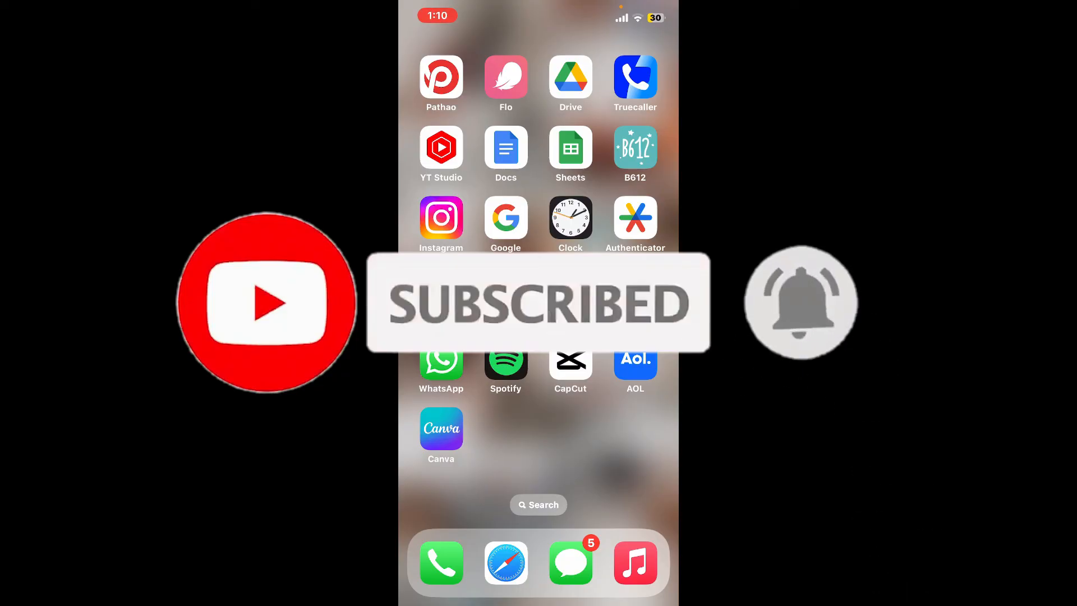